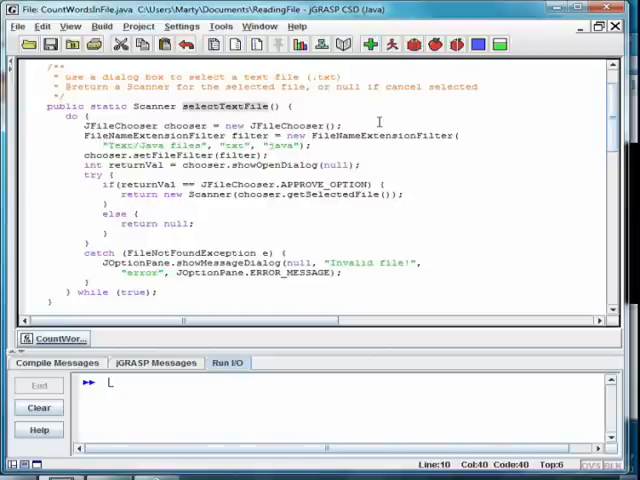
# Step: Browse into the WritingFile folder in the program's file chooser, then cancel choosing a file
pyautogui.doubleClick(128, 124)
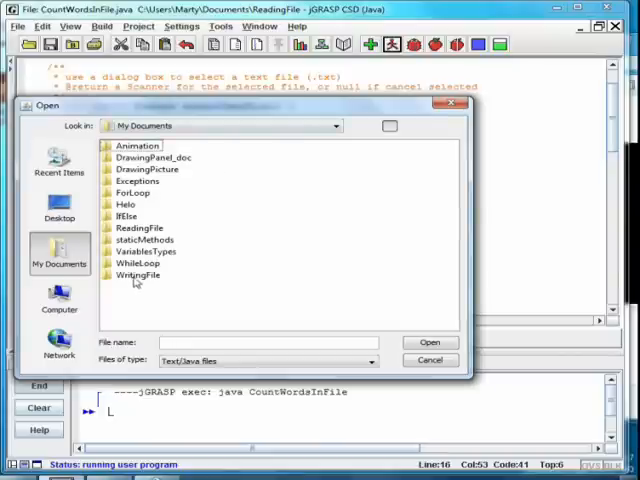
pyautogui.doubleClick(136, 276)
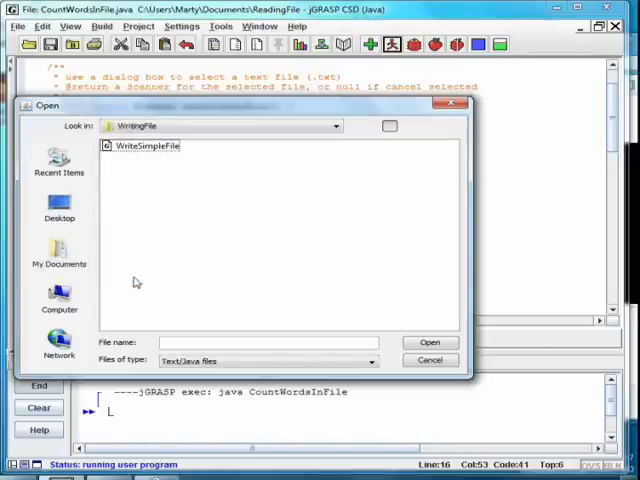
pyautogui.moveTo(288, 298)
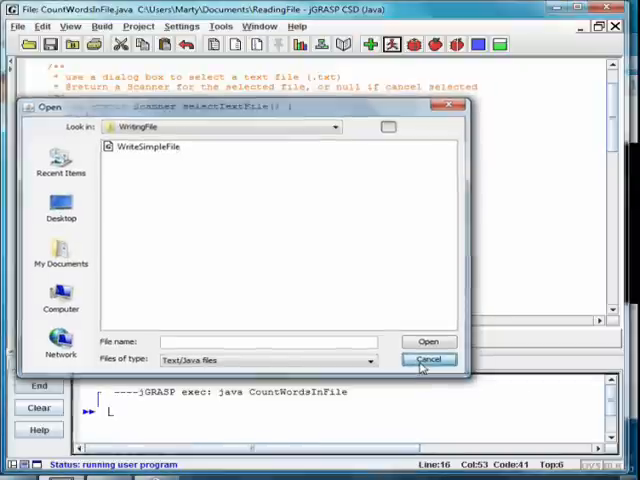
pyautogui.click(428, 360)
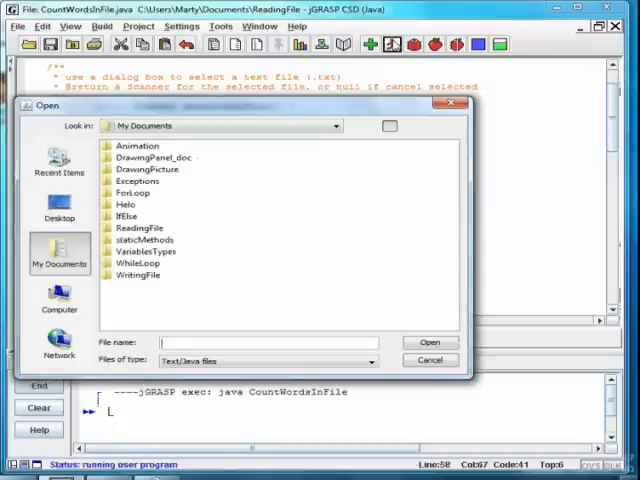
# Step: Enter the made-up name 'asdfkjasd', attempt to open it, and dismiss the Invalid file! error
pyautogui.write('asdfkjasd')
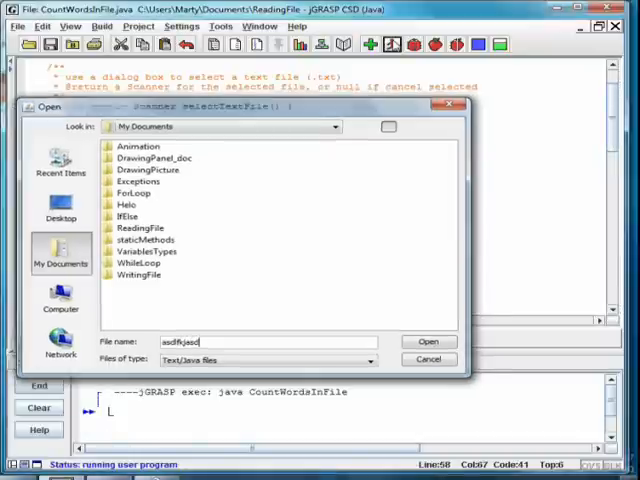
pyautogui.click(428, 340)
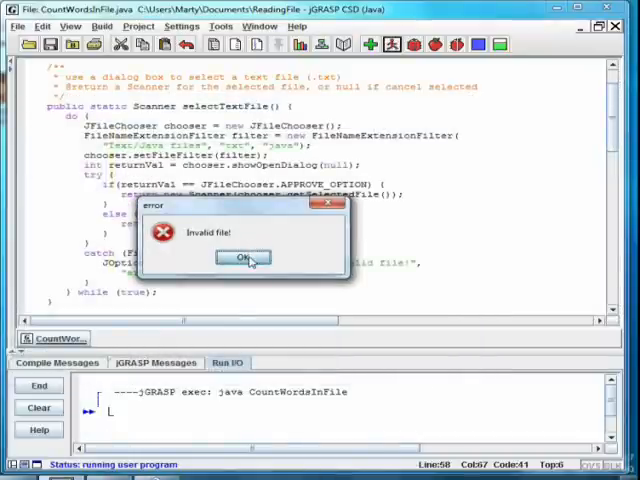
pyautogui.click(244, 256)
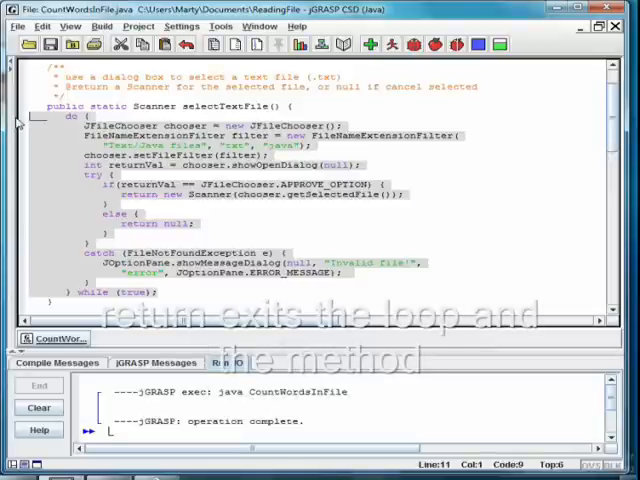
# Step: Scroll the editor down to CountWordsInFile's main method
pyautogui.scroll(-3)
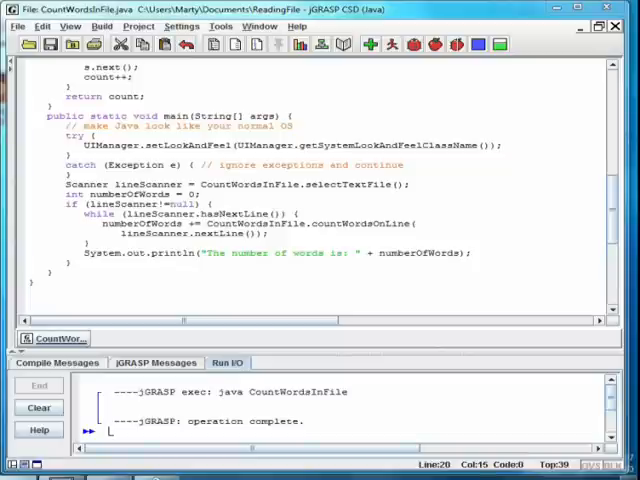
pyautogui.moveTo(186, 132)
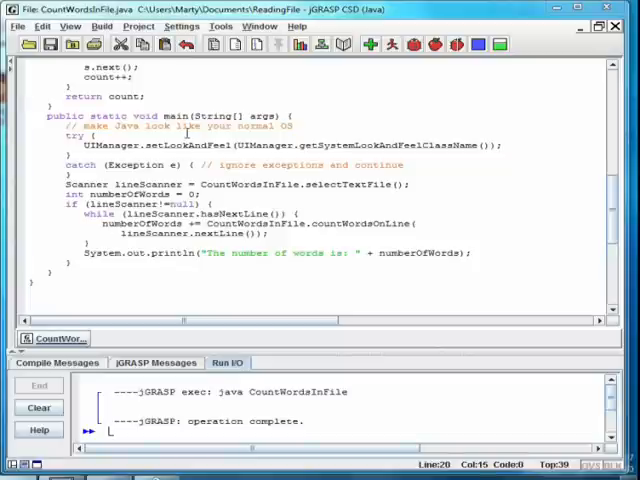
pyautogui.doubleClick(180, 144)
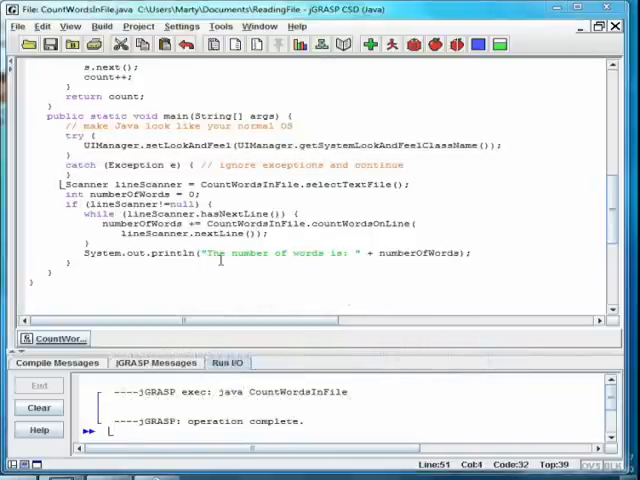
pyautogui.doubleClick(350, 184)
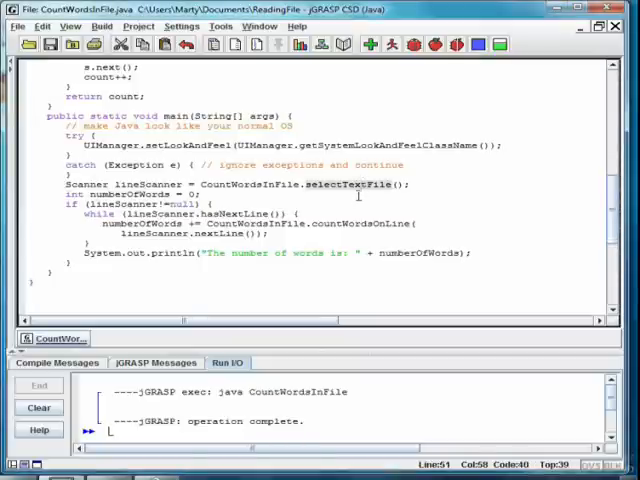